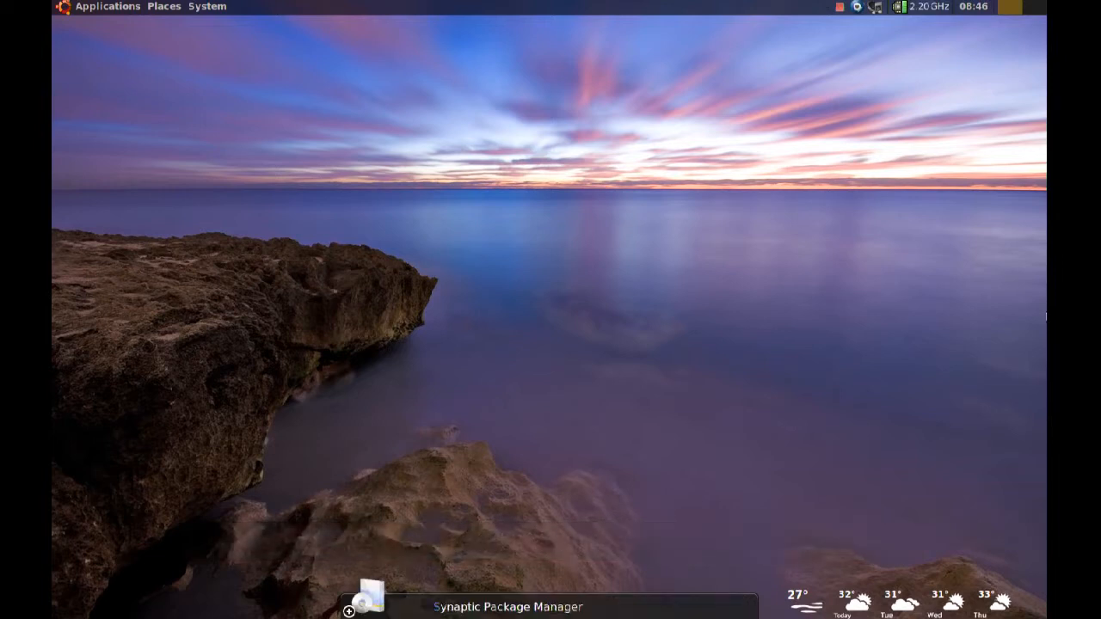
Search Synaptic's package list for cryptsetup and confirm it is installed.
click(372, 599)
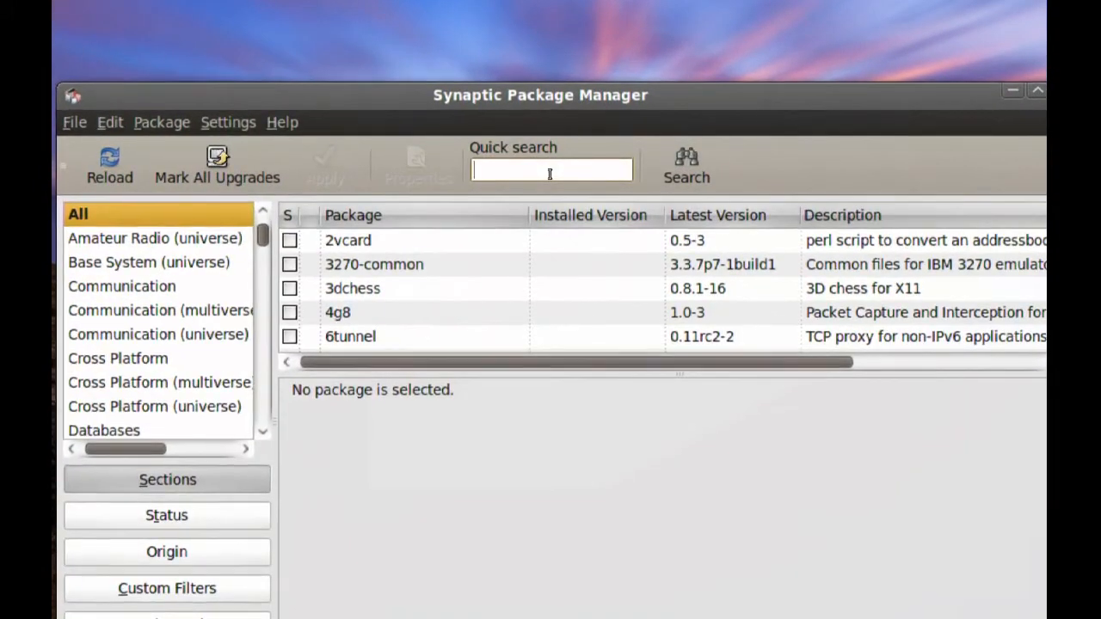
text(cryptsetup)
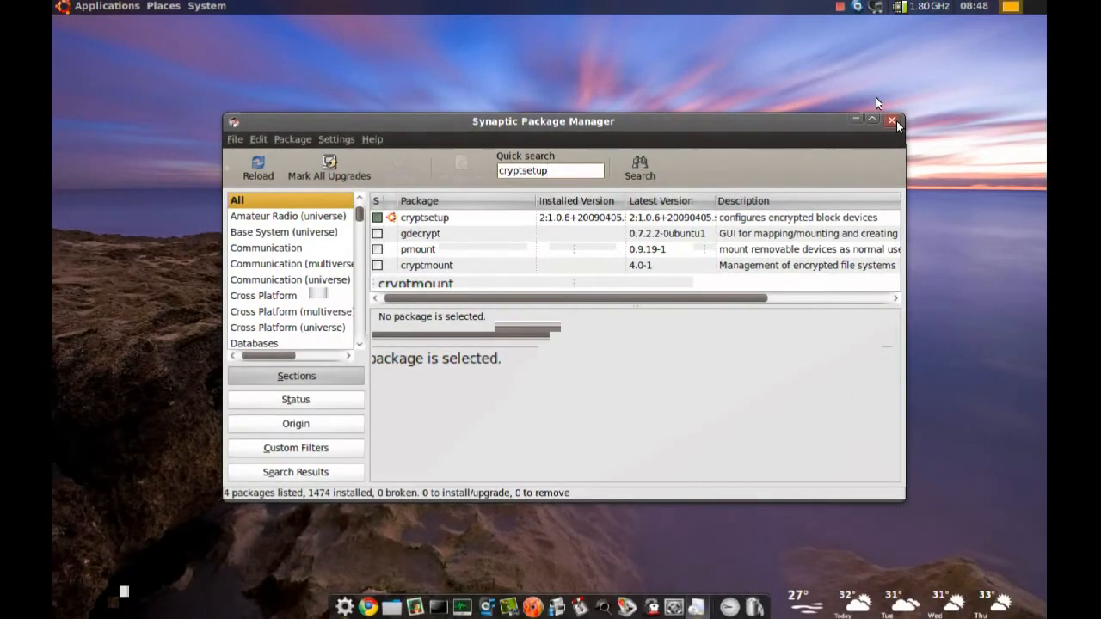
Close Synaptic and launch Disk Utility from System > Administration, listing the drives.
click(891, 120)
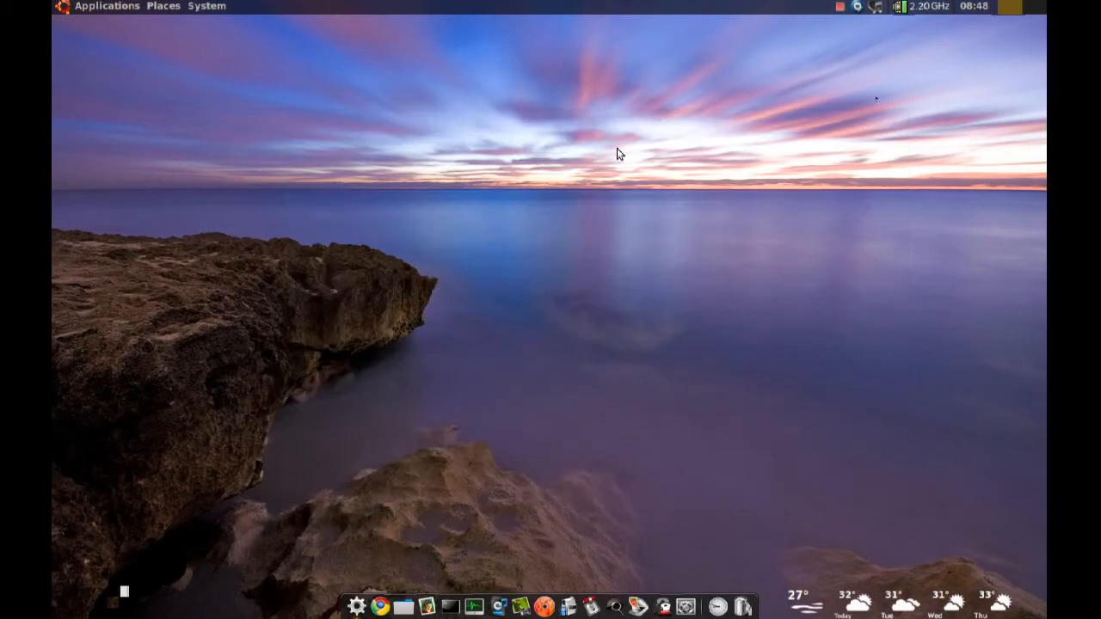
click(207, 6)
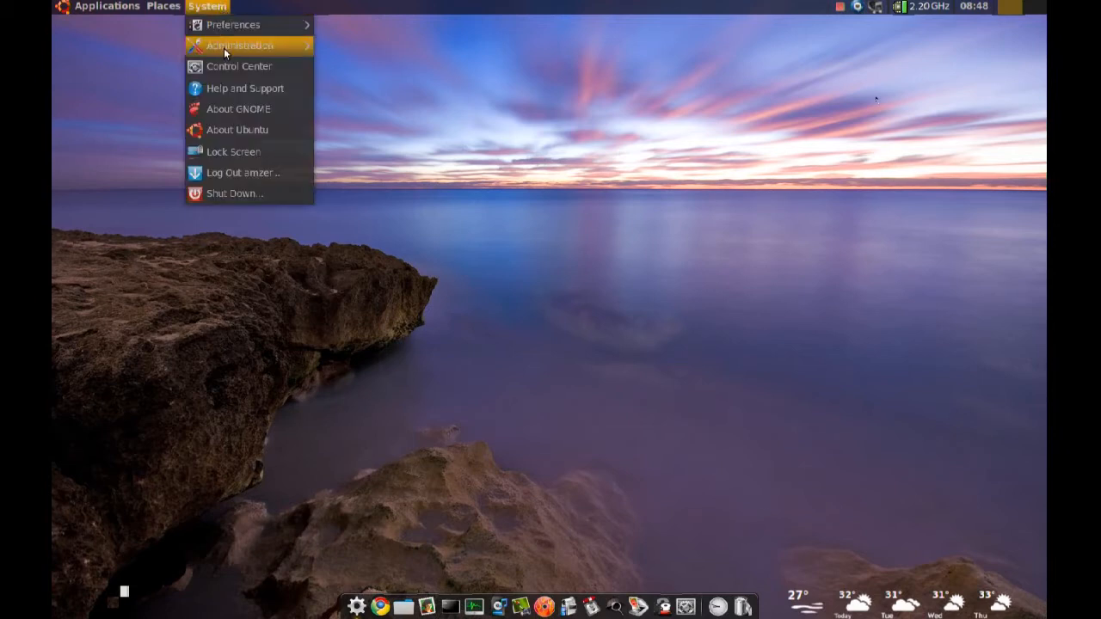
click(239, 45)
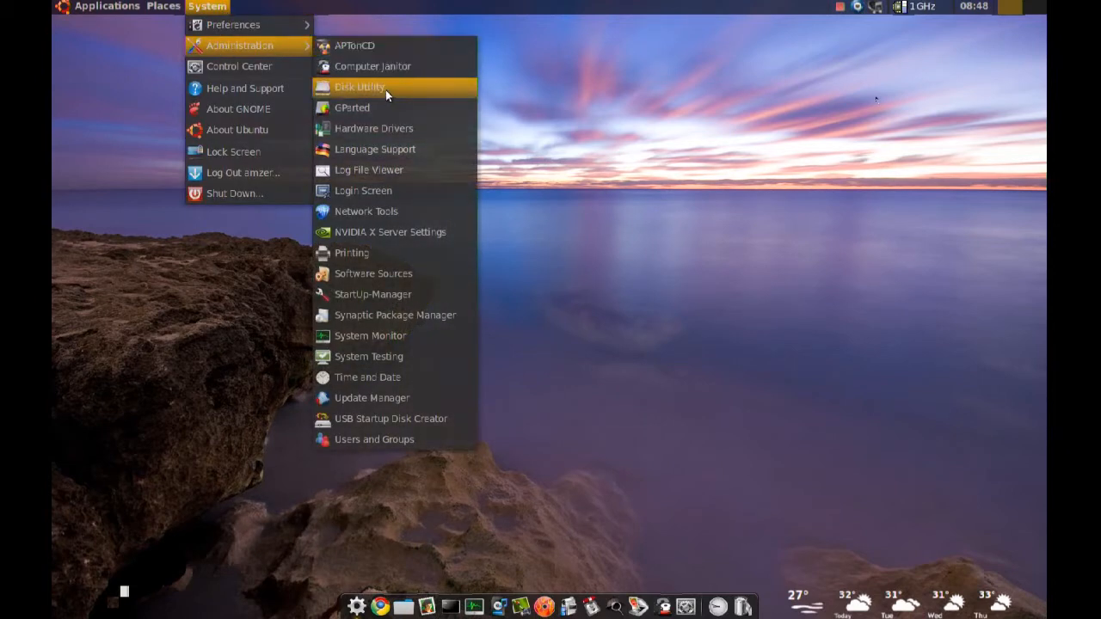
click(360, 86)
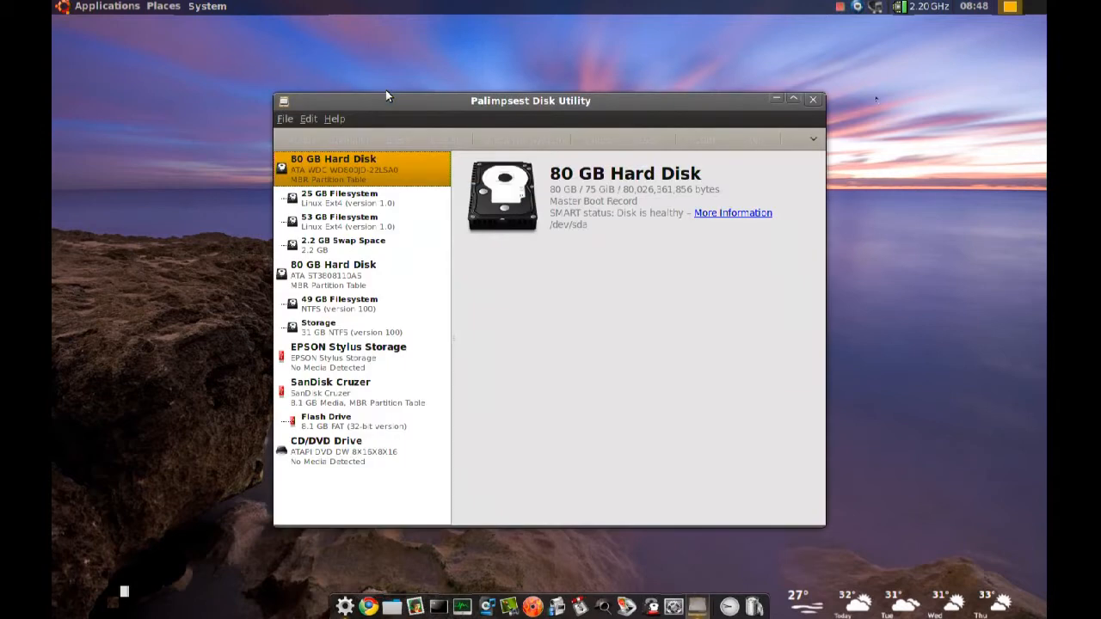
click(162, 7)
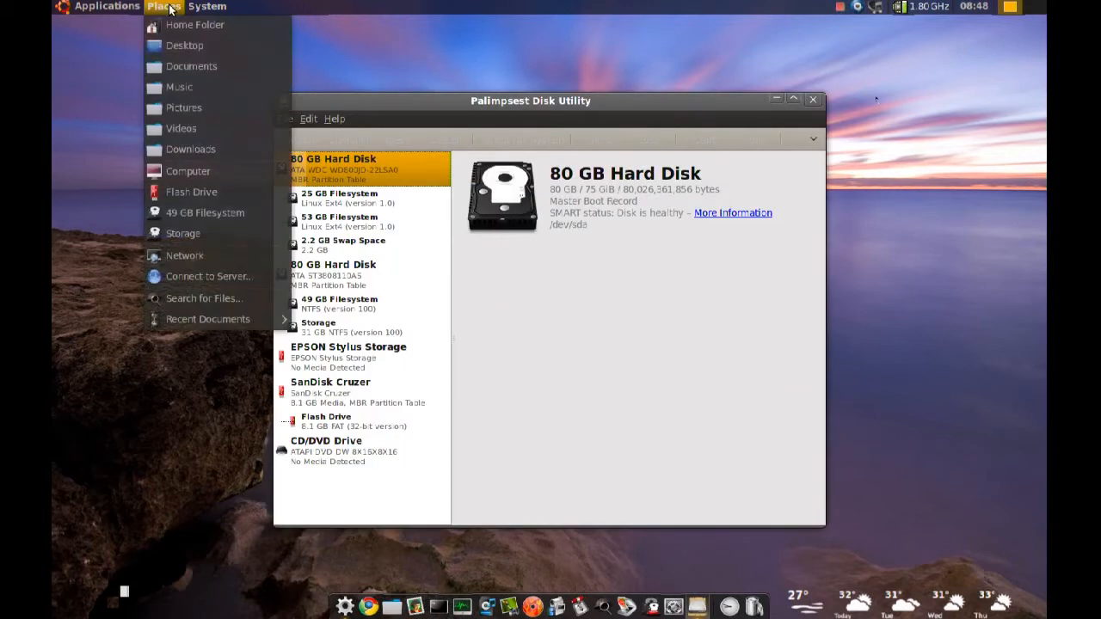
mouse_move(179, 86)
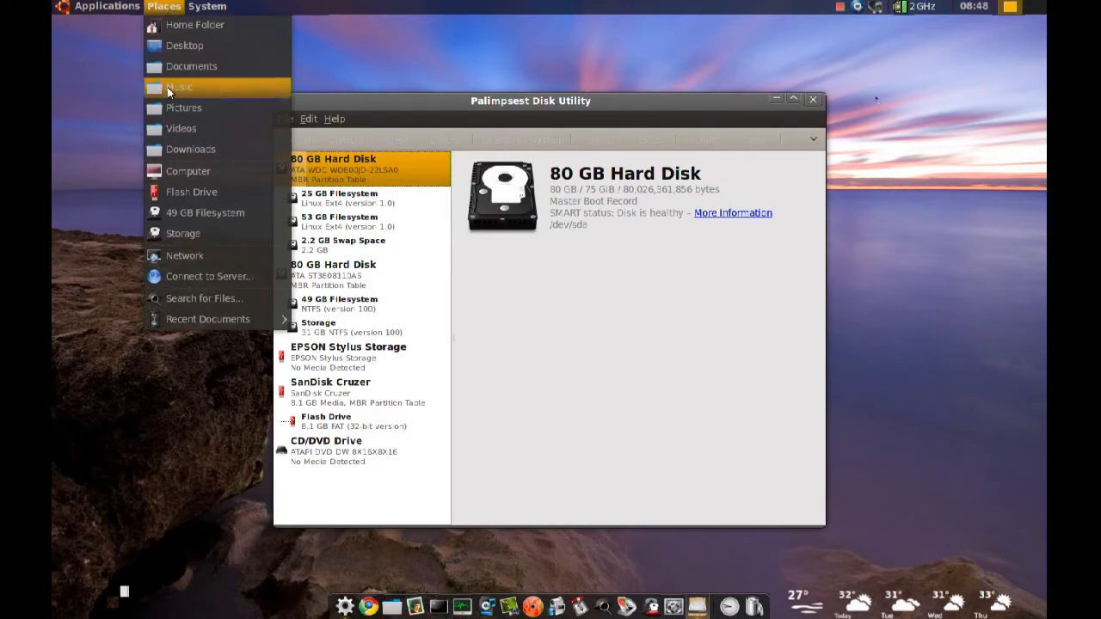
mouse_move(191, 191)
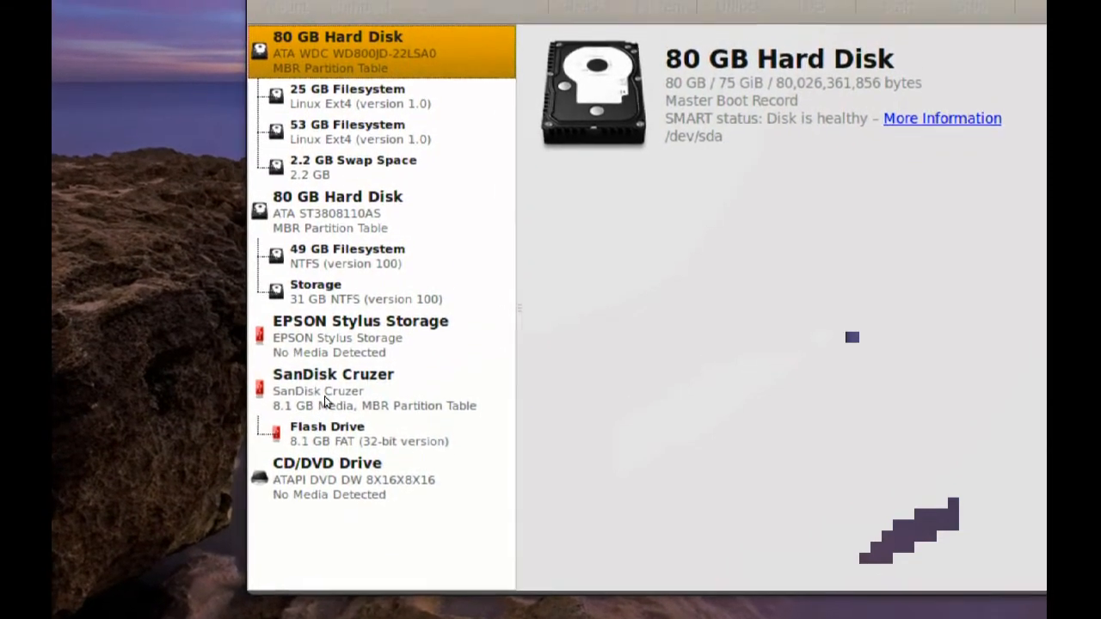
Attempt to delete the Flash Drive partition and dismiss the device-busy error.
click(327, 434)
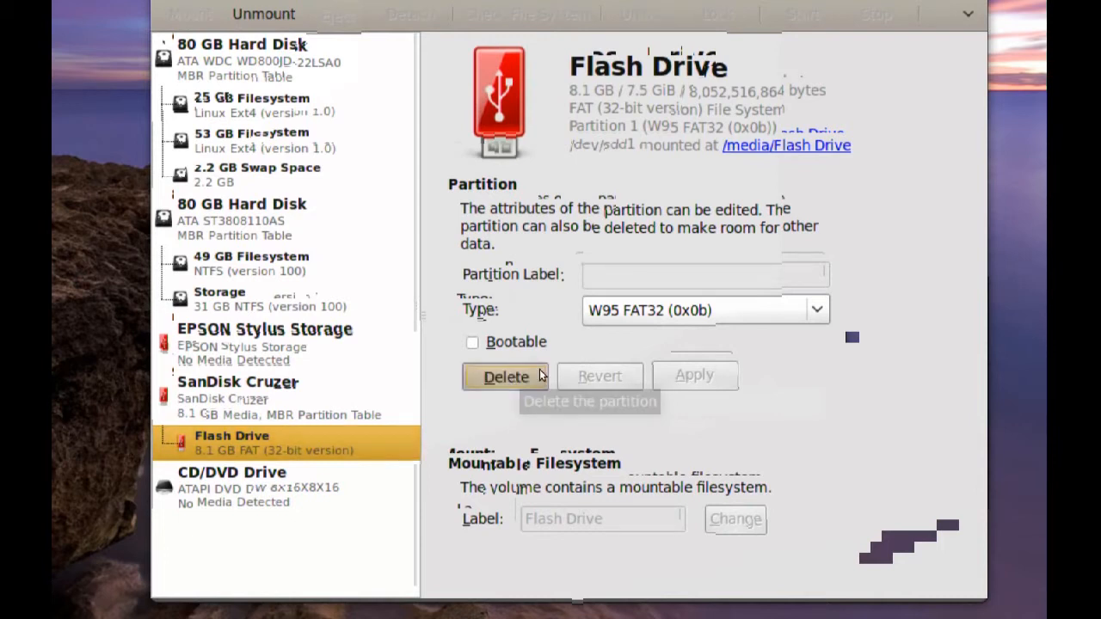
click(506, 377)
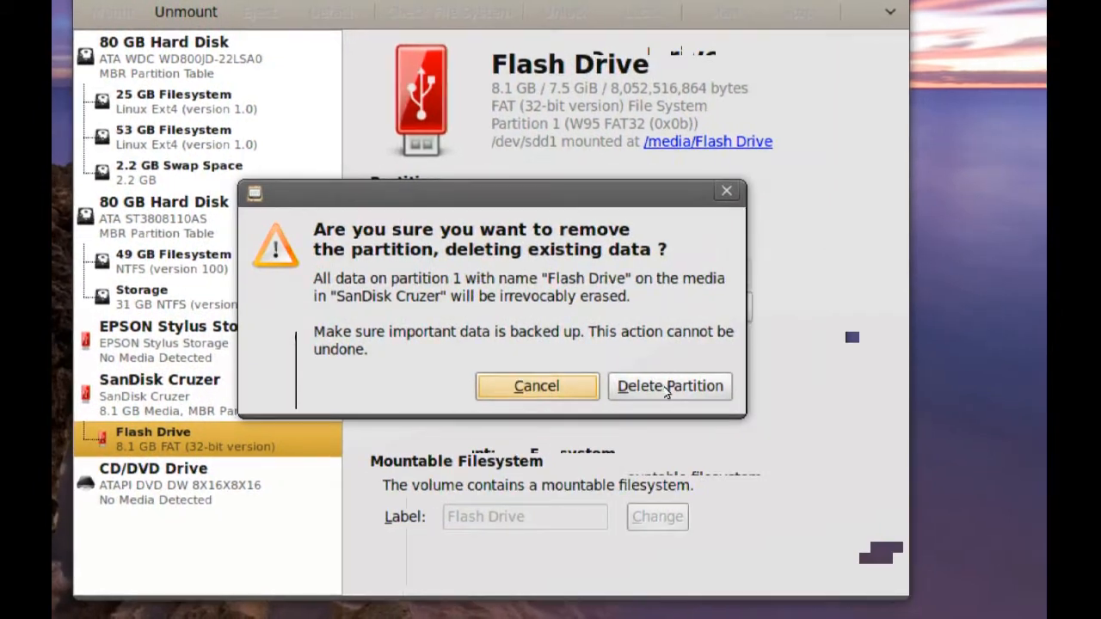
click(669, 386)
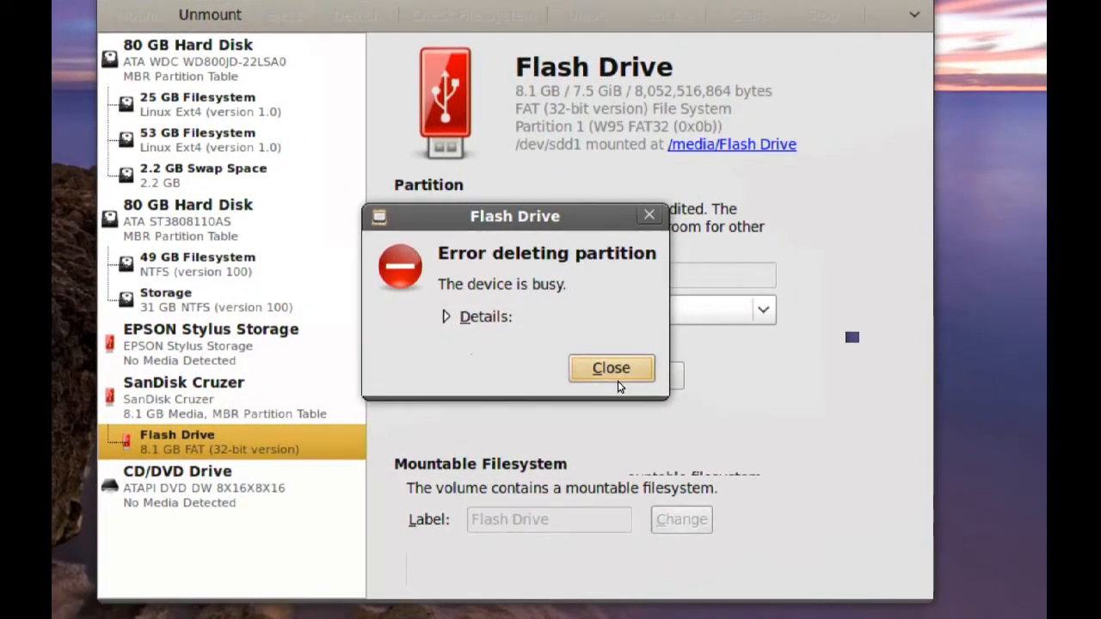
click(611, 369)
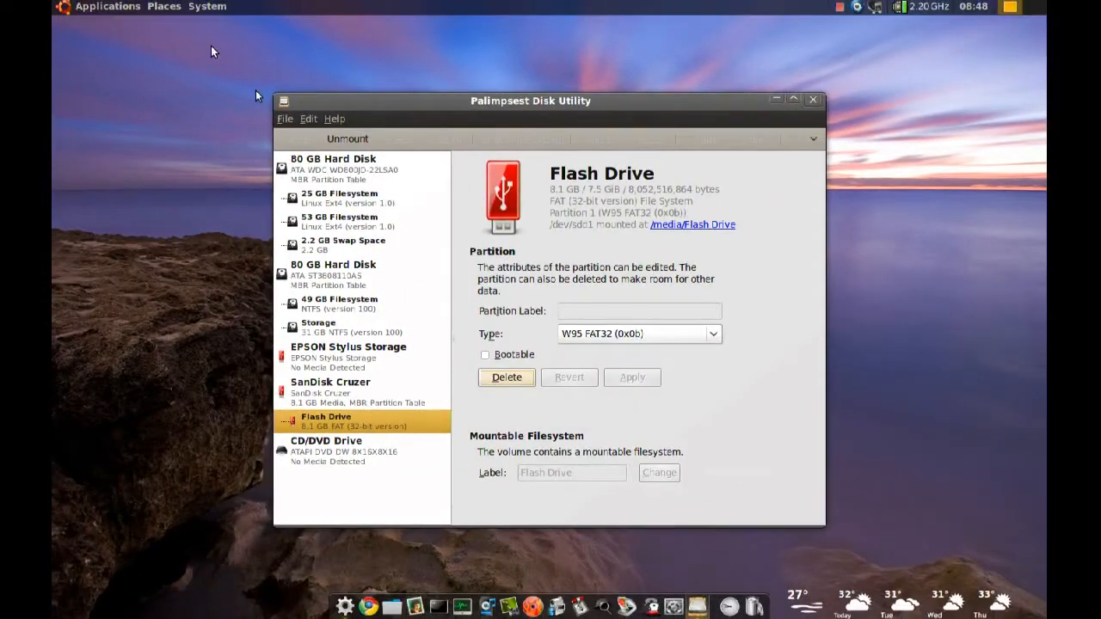
Unmount the SanDisk Cruzer Flash Drive volume from Places > Computer.
click(163, 7)
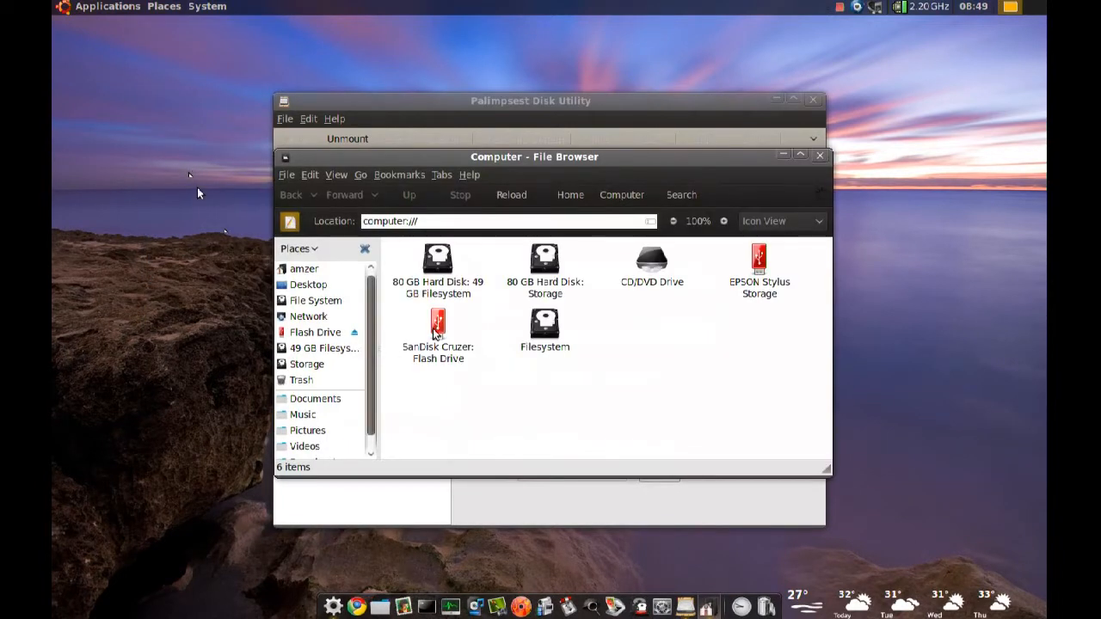
right_click(437, 331)
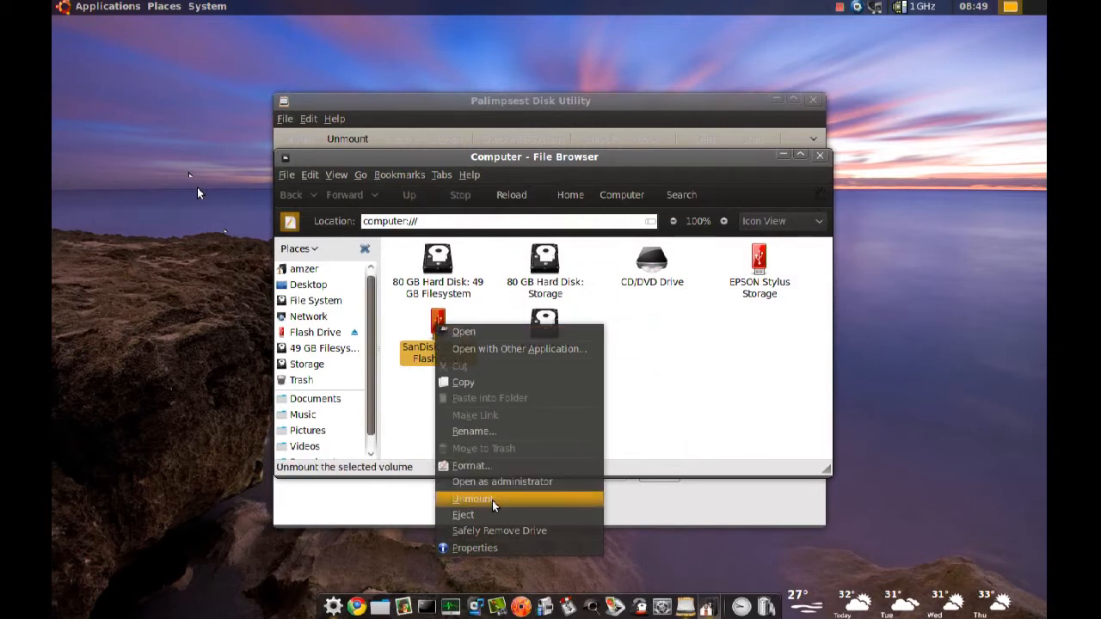
click(472, 499)
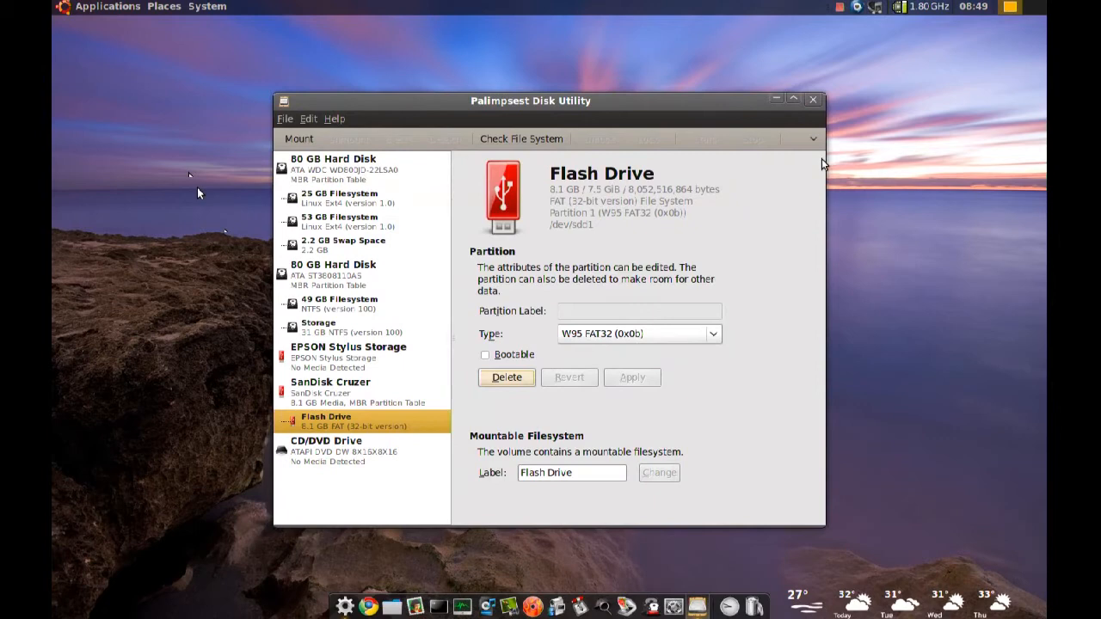
mouse_move(468, 332)
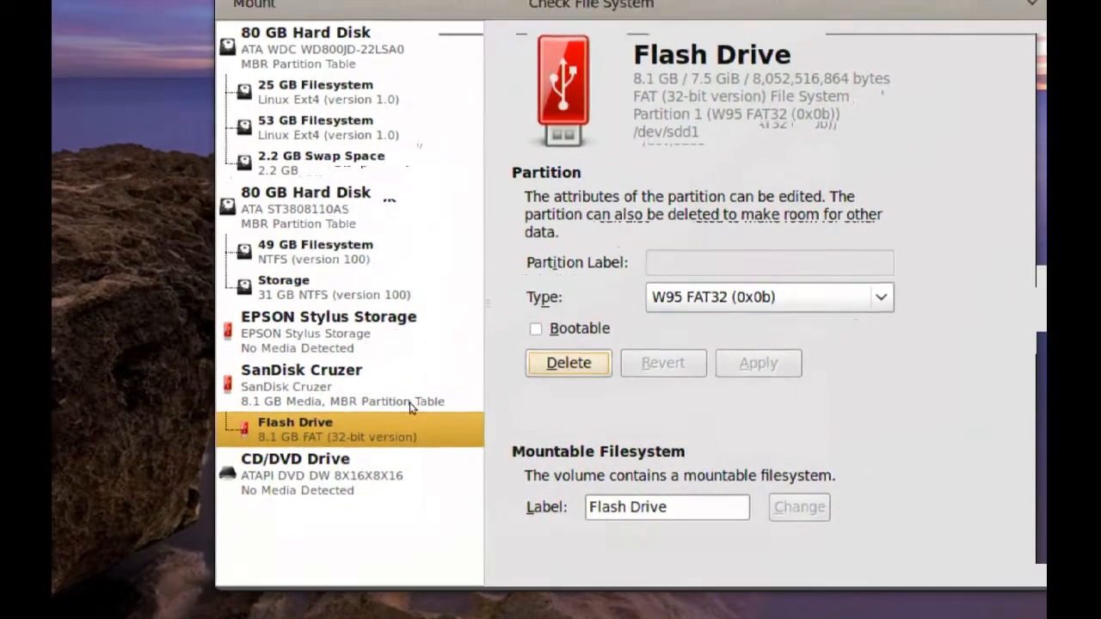
Delete the unmounted Flash Drive partition, leaving 8.1 GB unallocated.
click(568, 361)
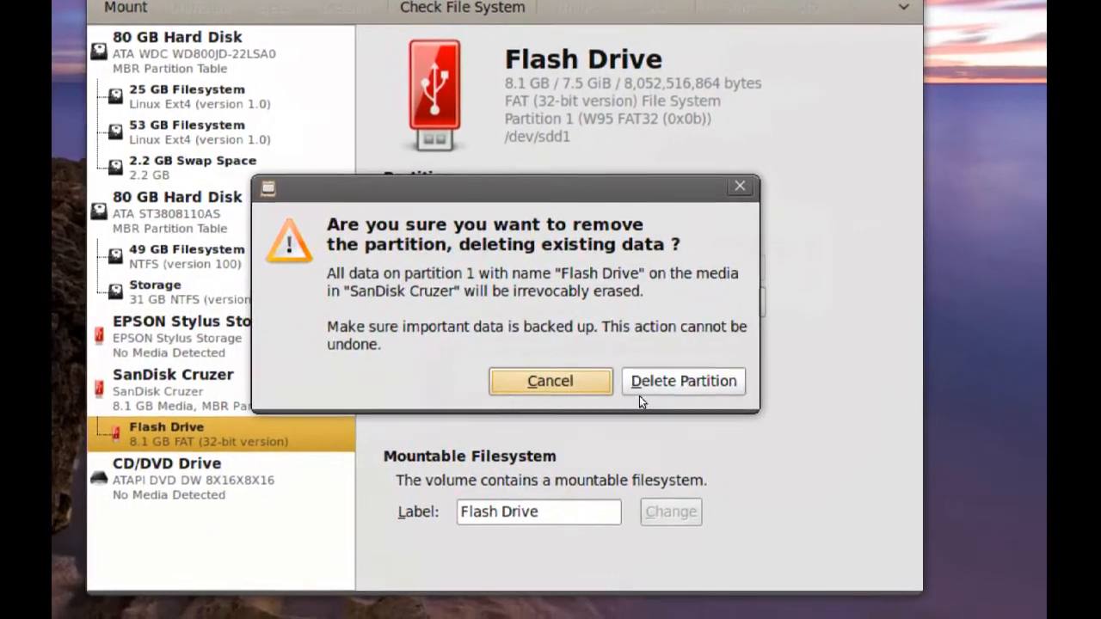
click(683, 382)
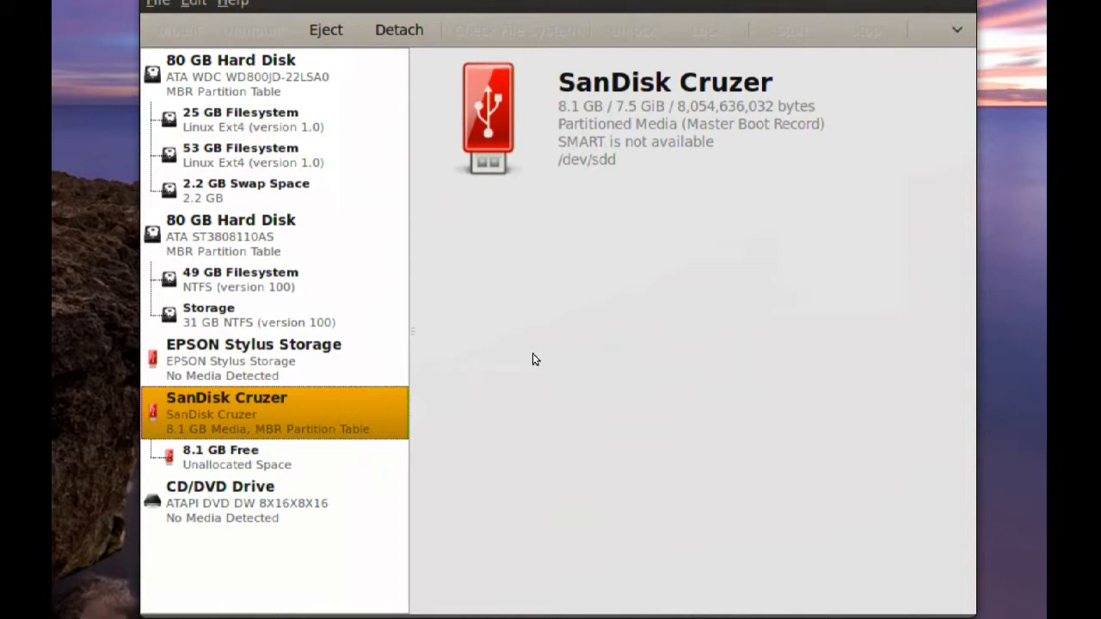
Select the 8.1 GB free space and size the new partition to about 233 MB.
click(221, 458)
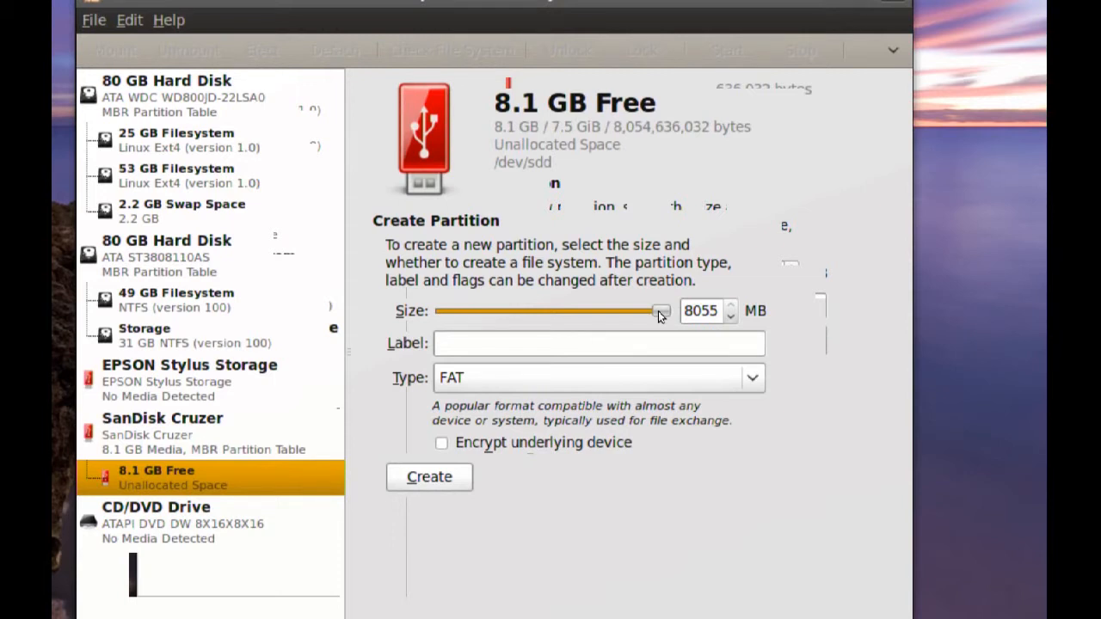
drag(660, 309, 650, 310)
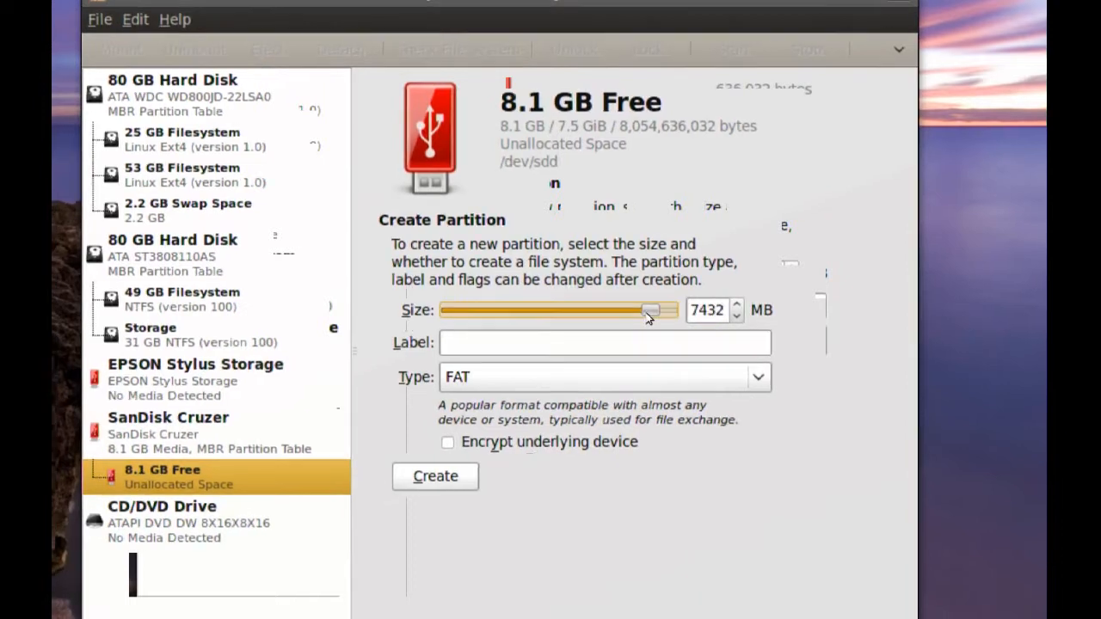
drag(650, 310, 516, 310)
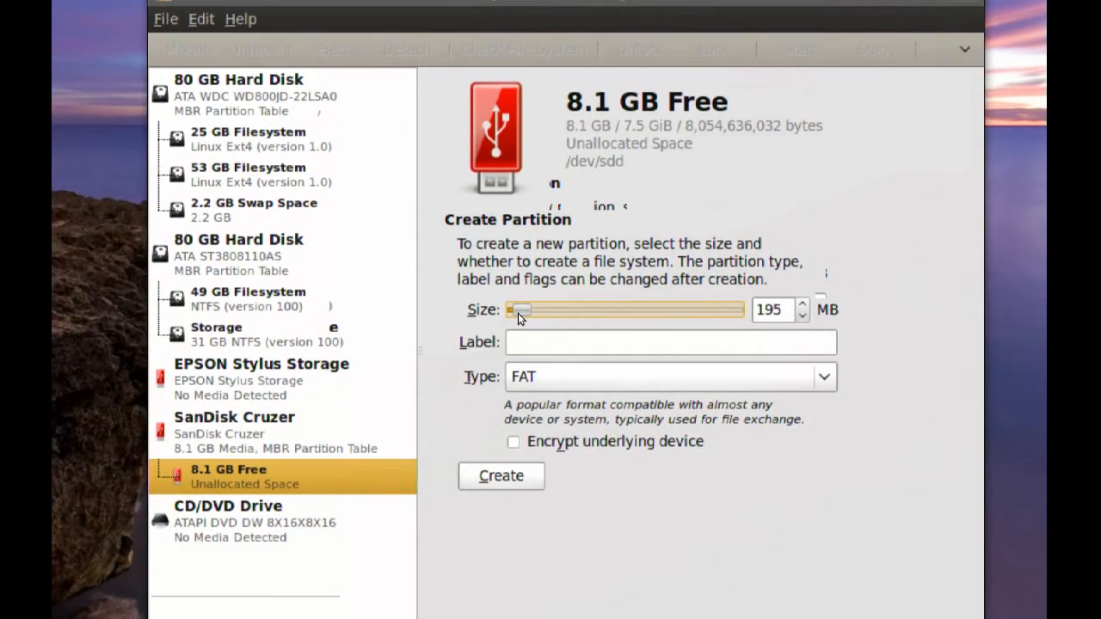
drag(516, 310, 527, 309)
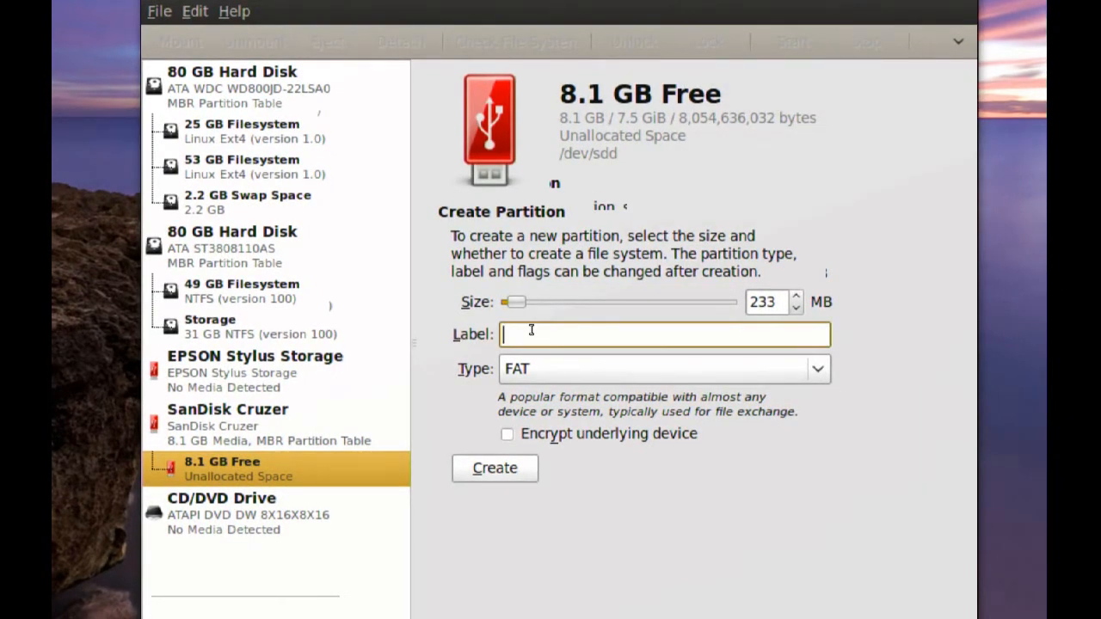
Label the partition Private, enable encryption and start creating it.
text(Private)
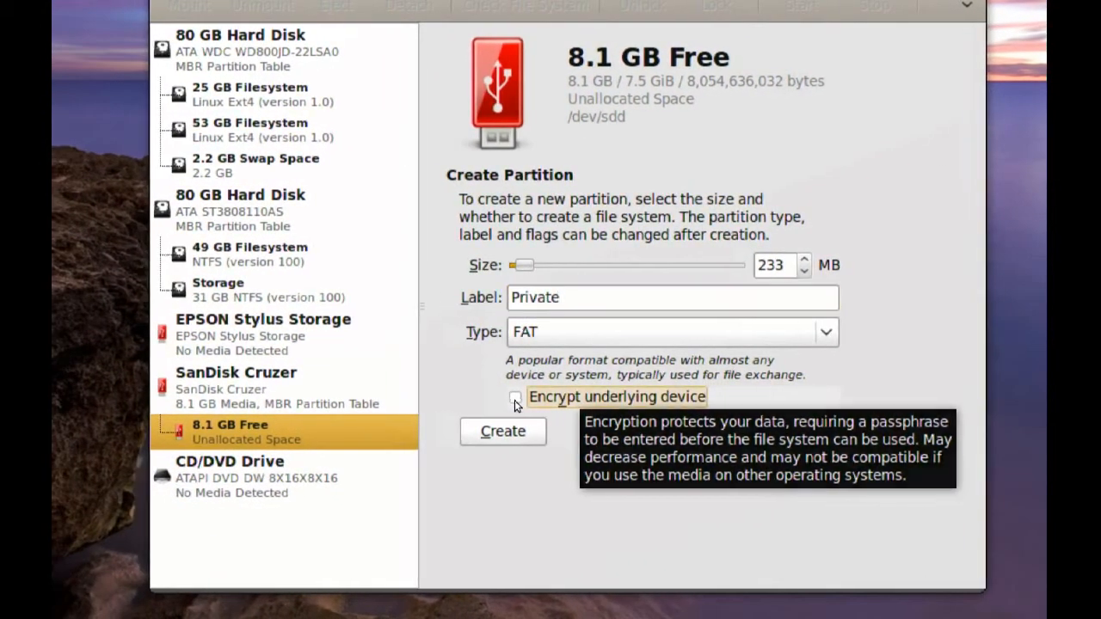
click(495, 395)
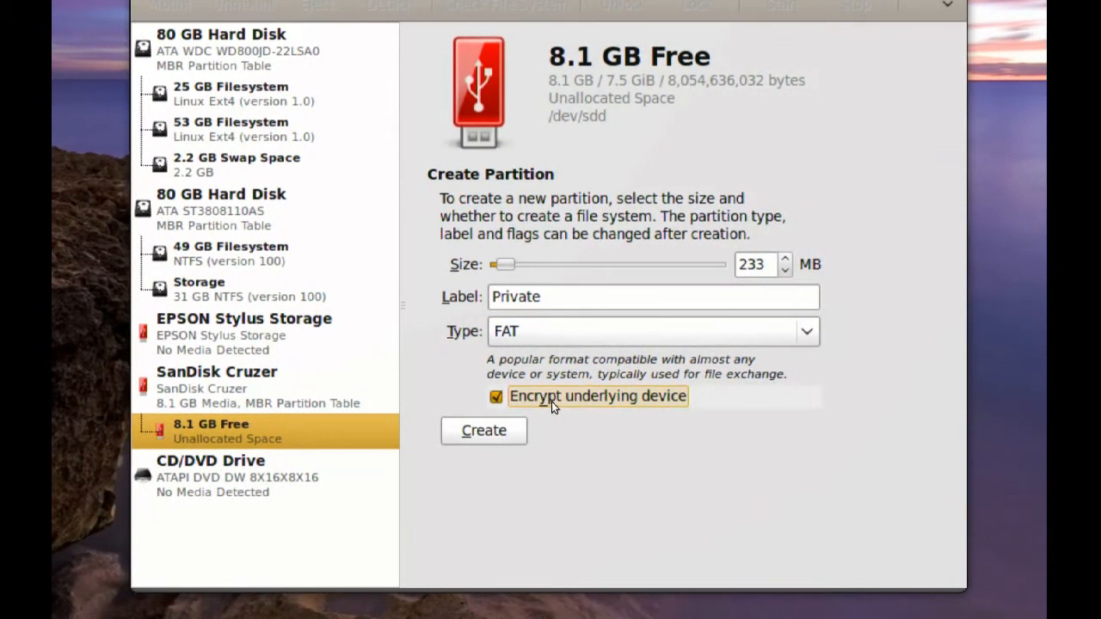
mouse_move(554, 405)
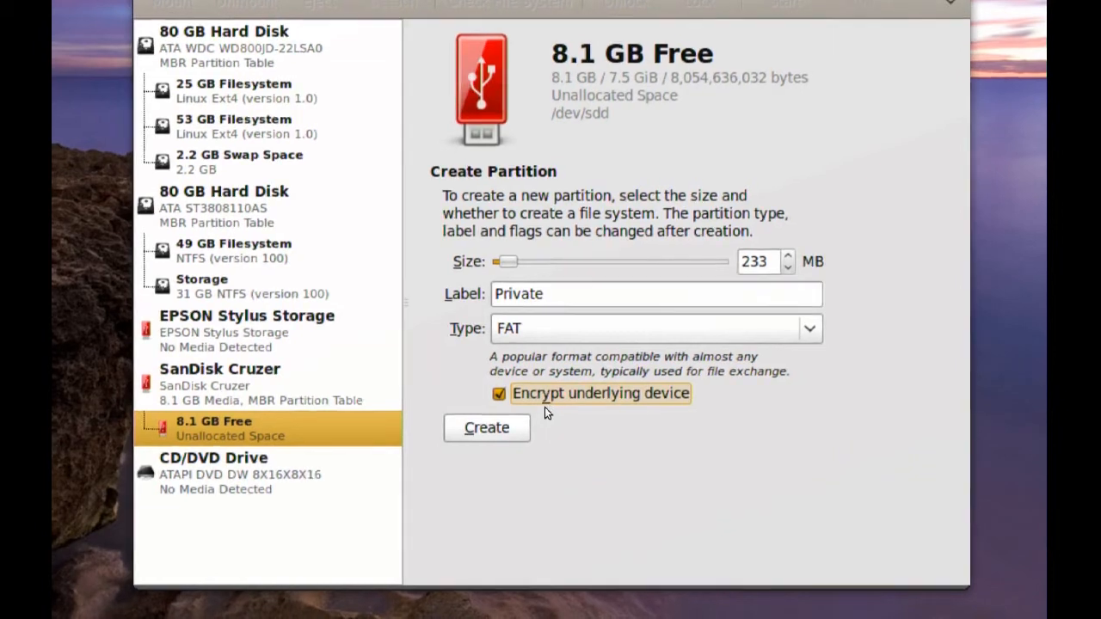
click(486, 427)
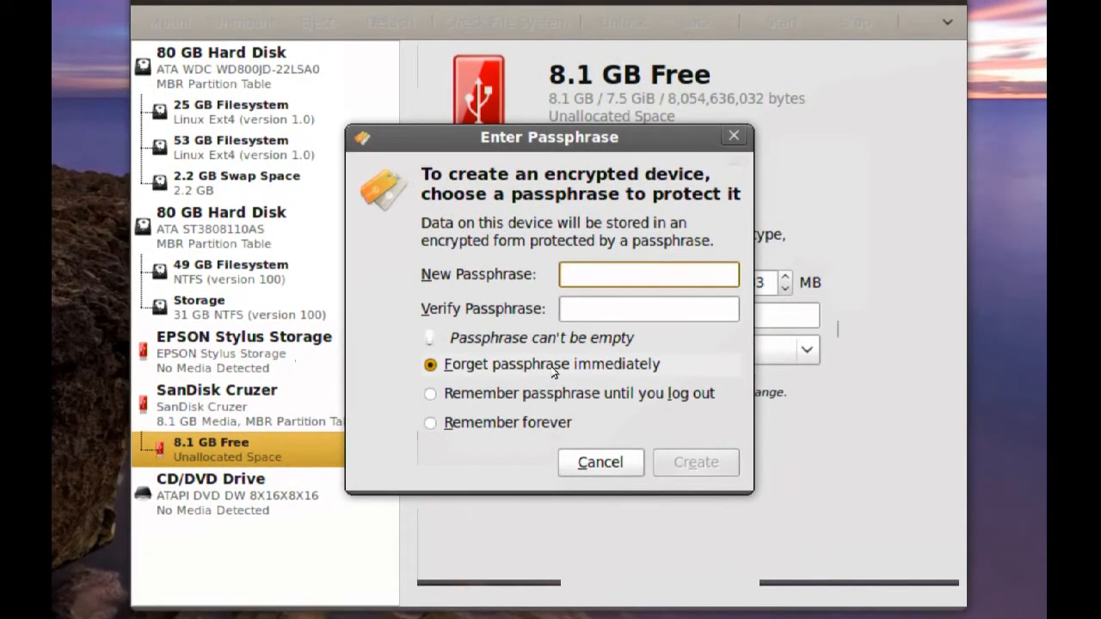
Enter and verify the passphrase, creating the 236 MB encrypted partition.
click(649, 275)
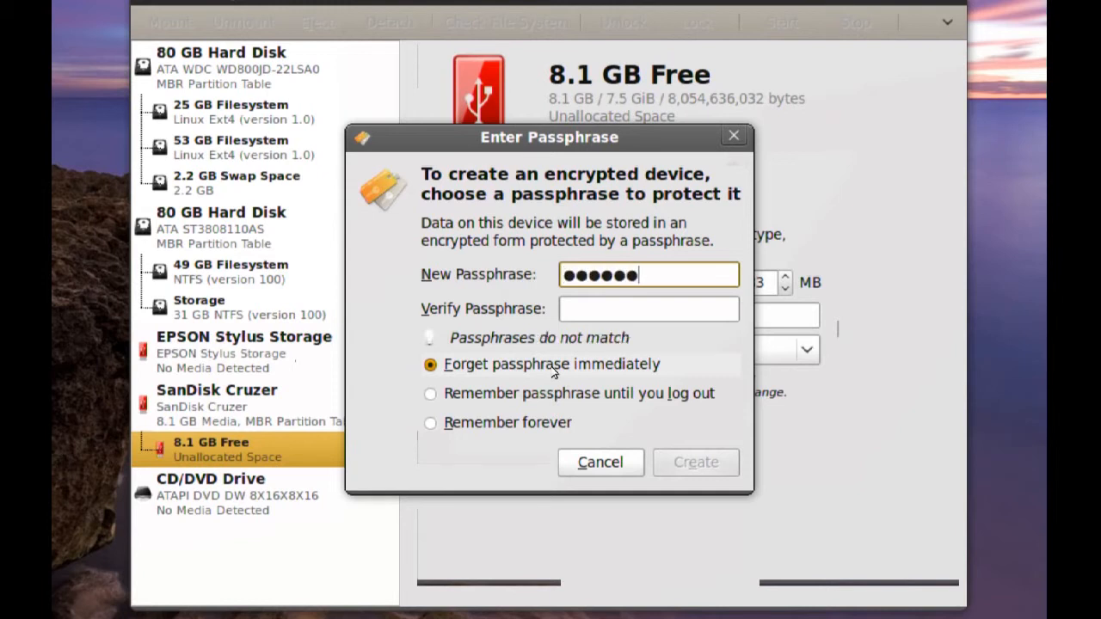
text(••)
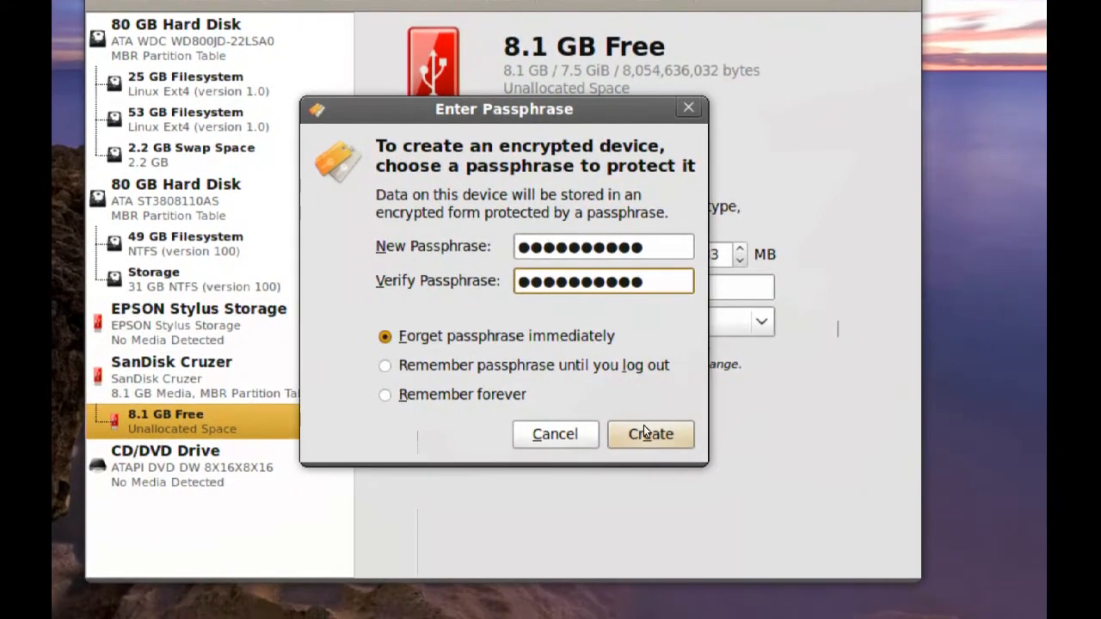
click(650, 433)
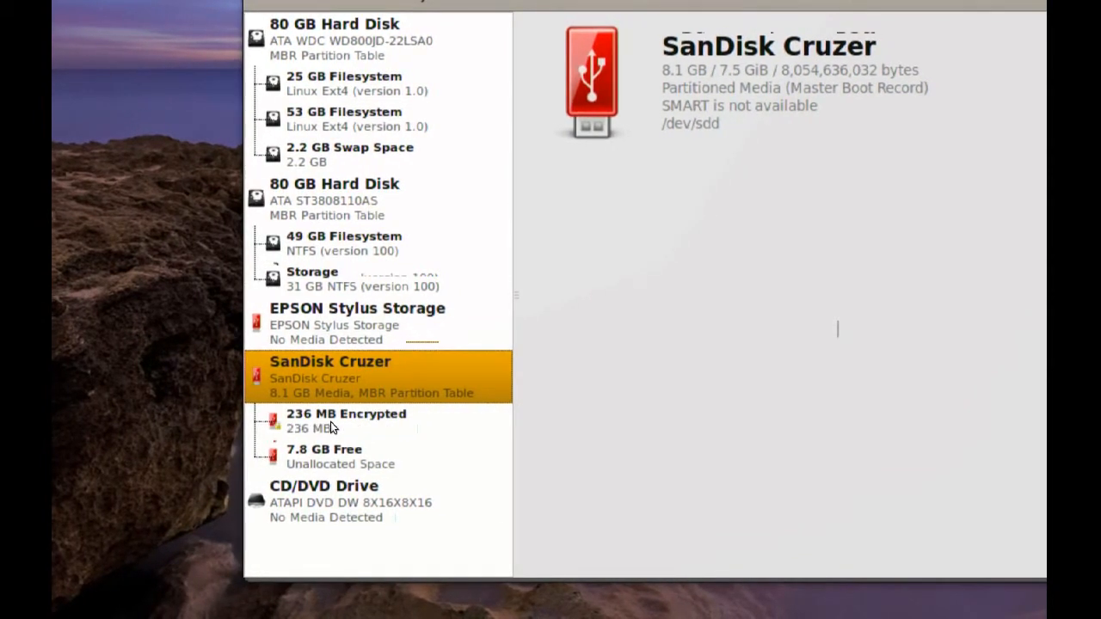
Inspect the 236 MB encrypted partition and its Private filesystem, then select the 7.8 GB free space.
click(346, 420)
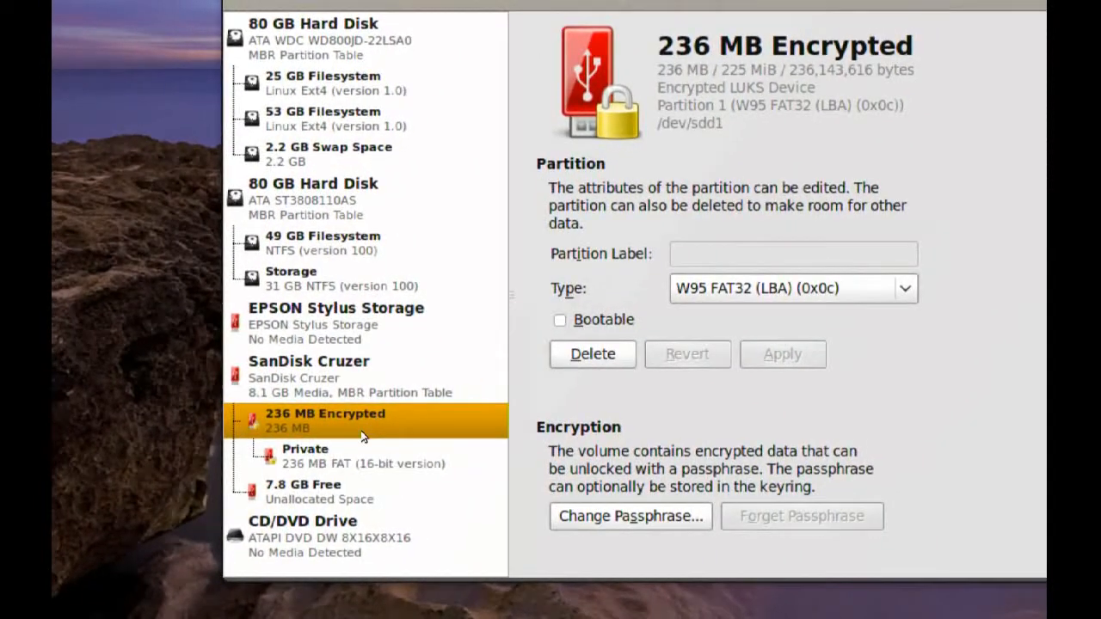
click(306, 456)
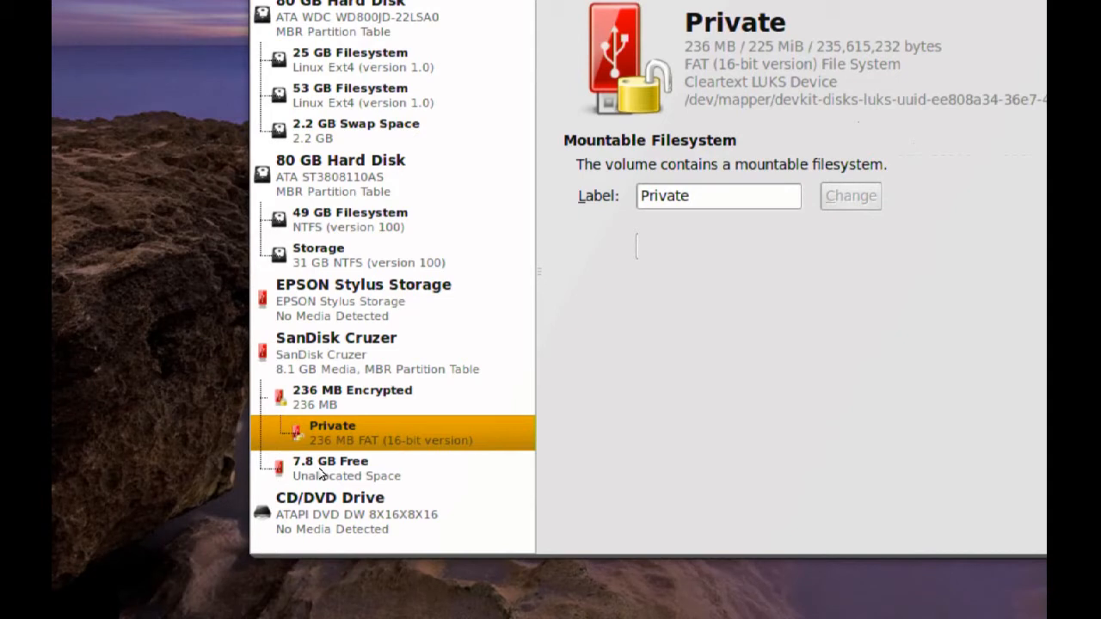
click(331, 468)
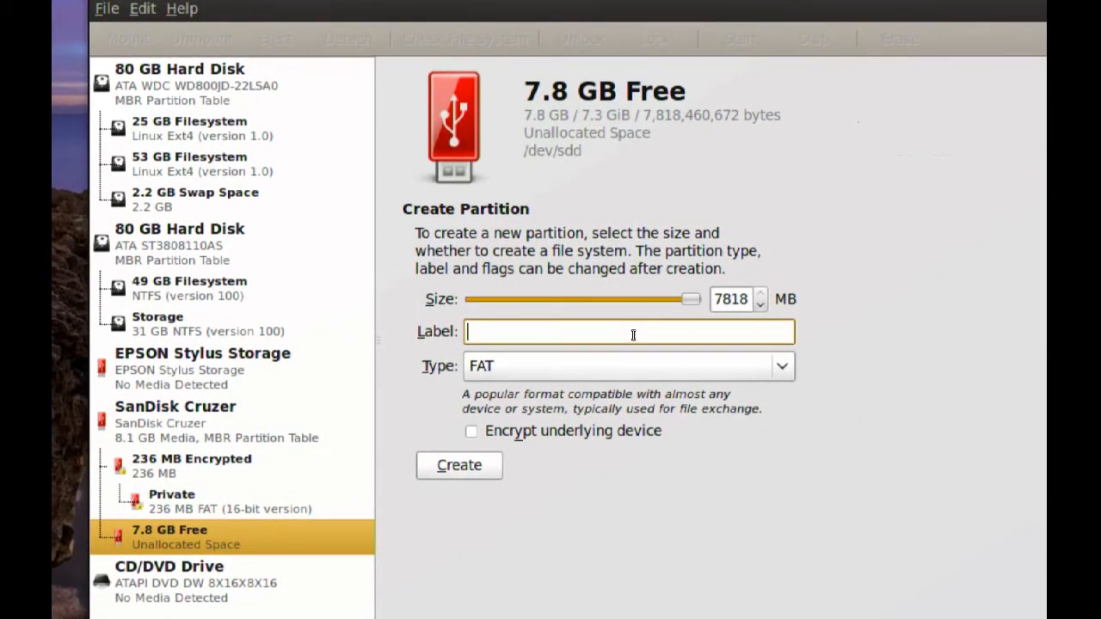
Create an unencrypted FAT partition labelled Flashdrive in the 7.8 GB space and select it.
text(Flashdrive)
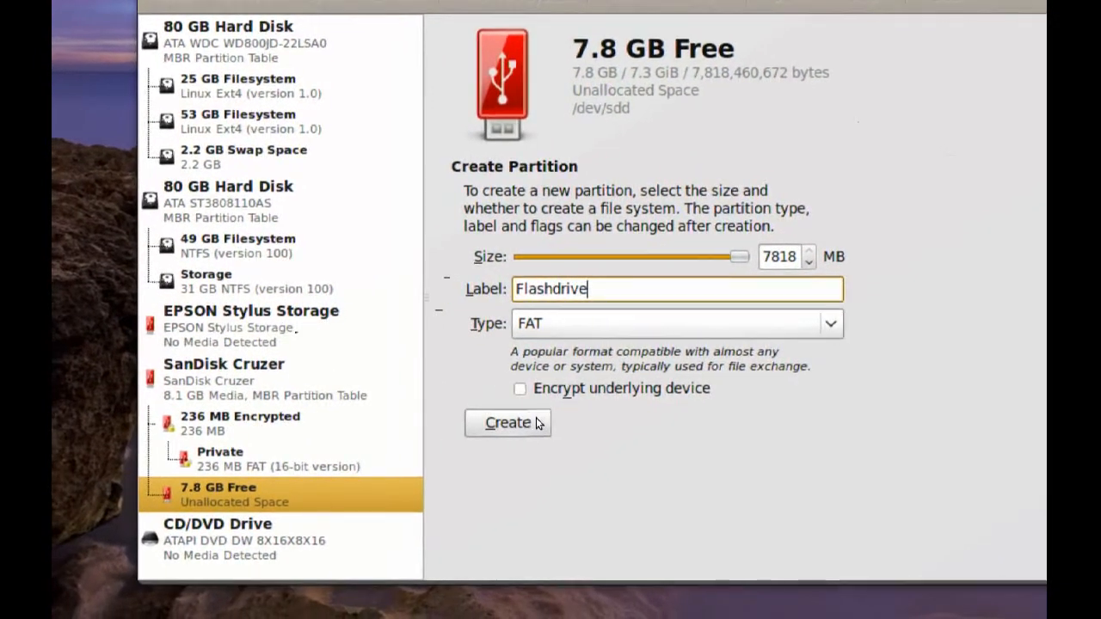
click(506, 423)
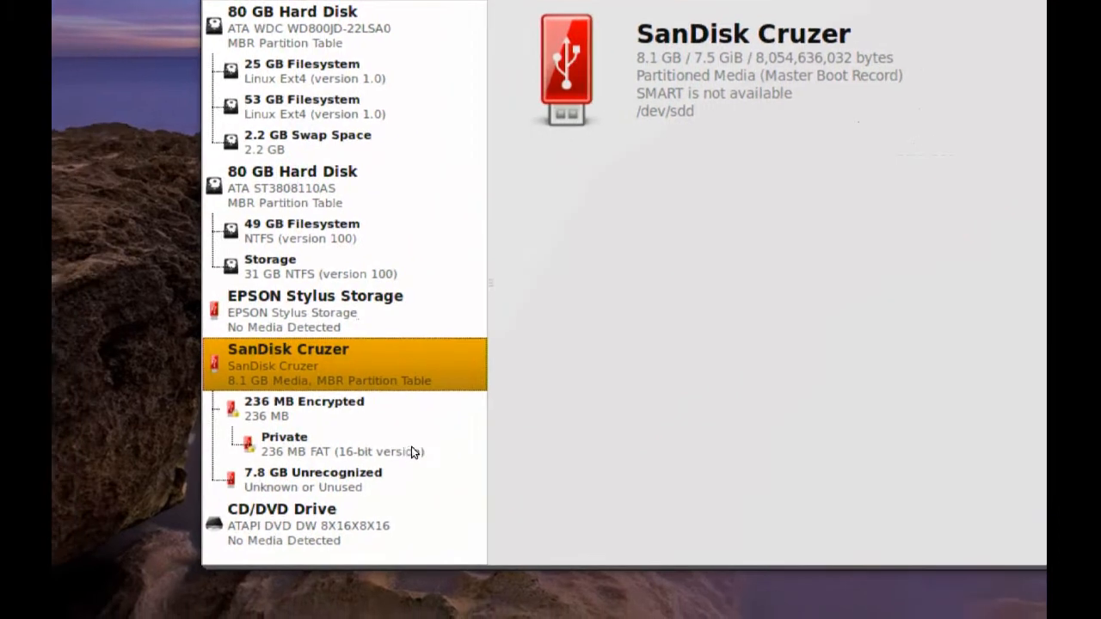
click(313, 471)
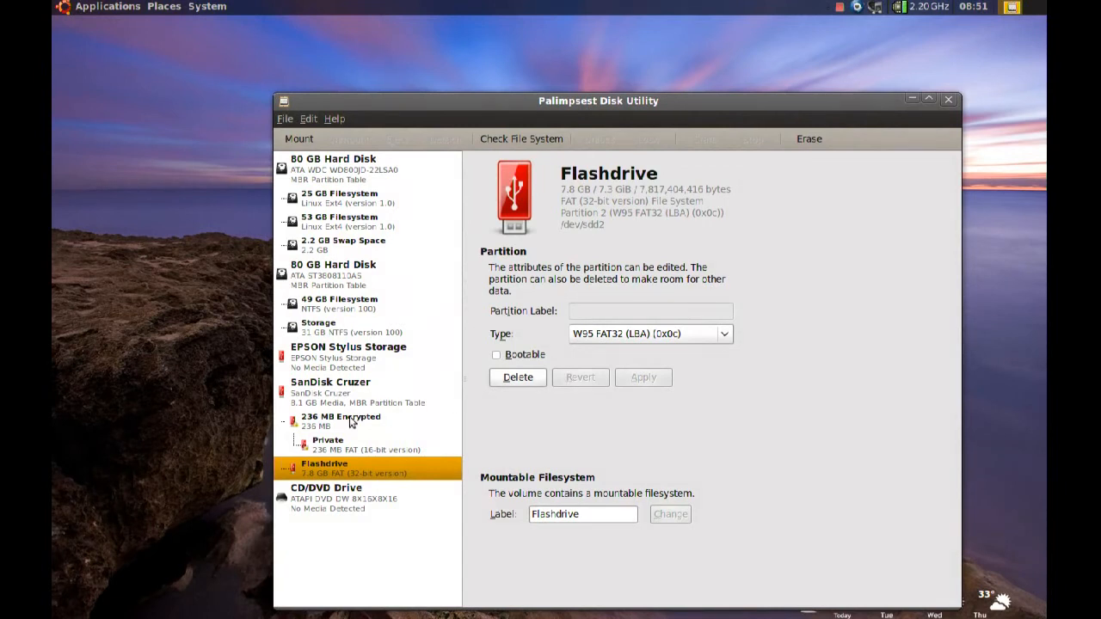
Show the 236 MB encrypted partition's details and close the disk utility window.
click(340, 419)
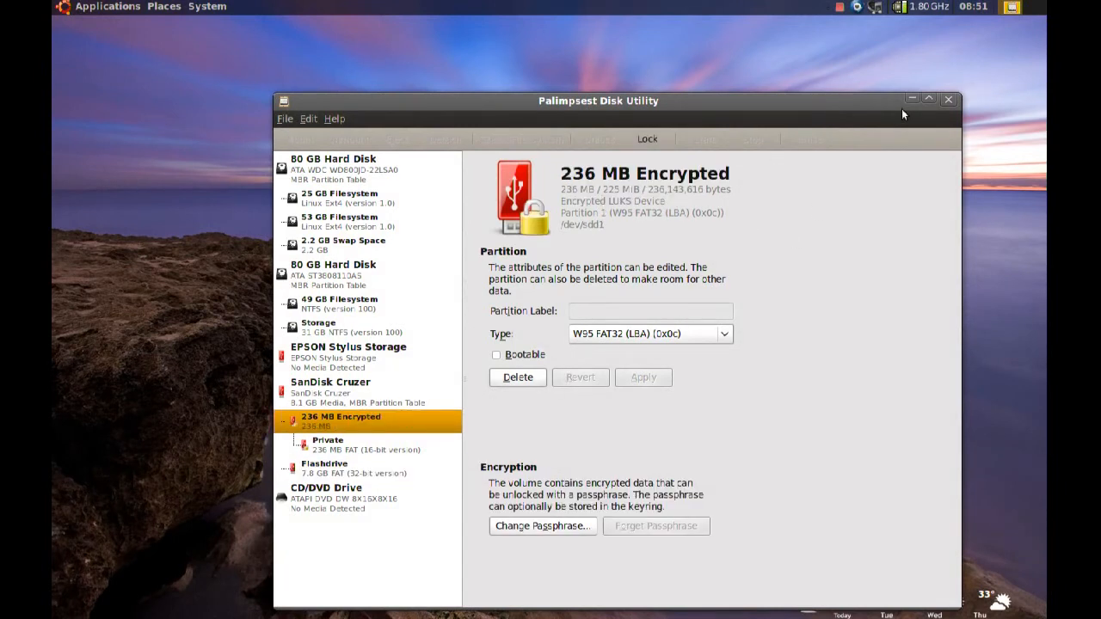
click(950, 100)
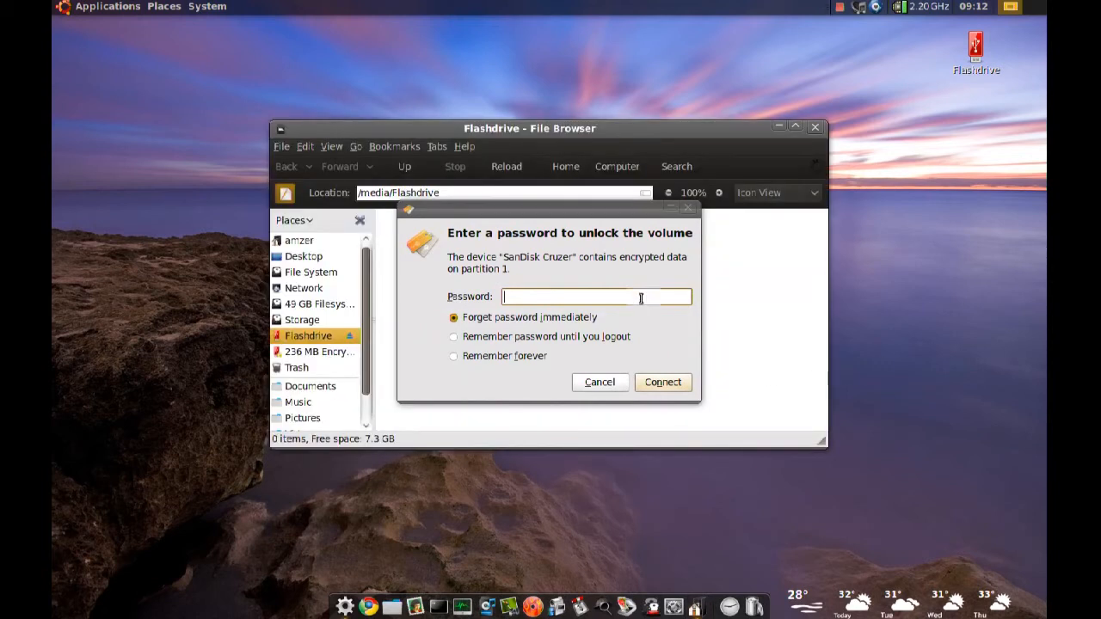
Unlock the encrypted volume with its password so Private mounts, then close the browser windows.
text(•••)
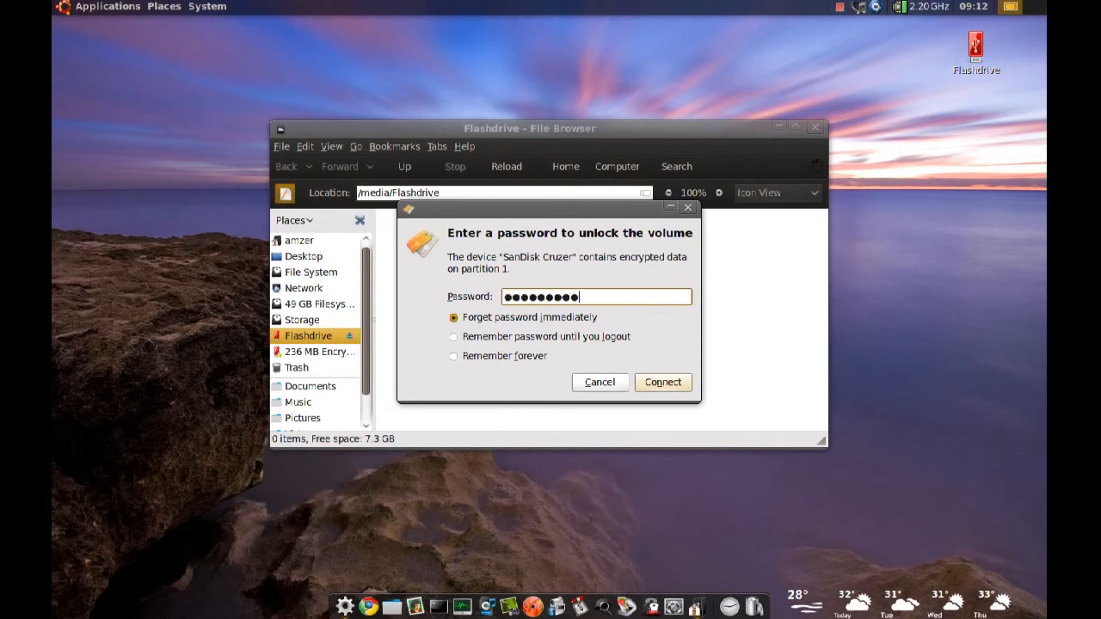
click(663, 382)
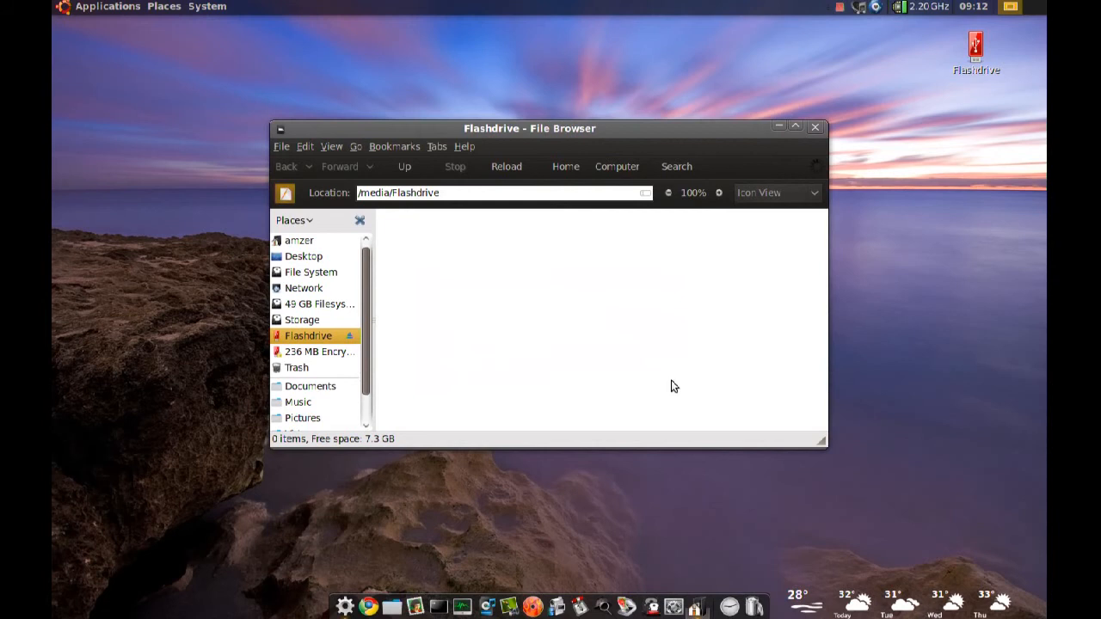
mouse_move(675, 385)
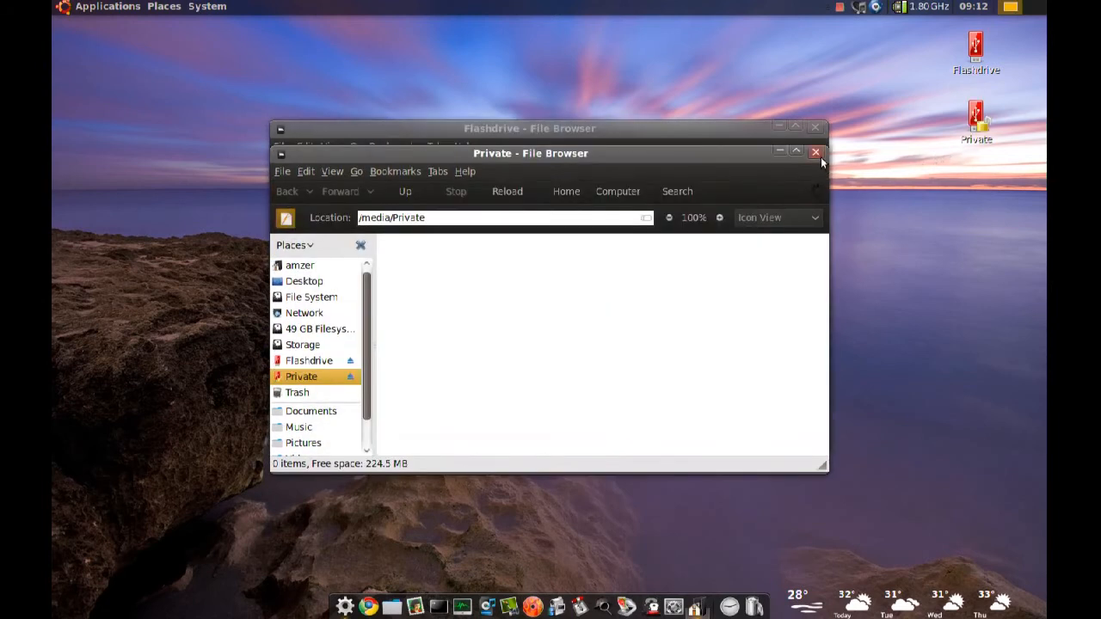
click(816, 152)
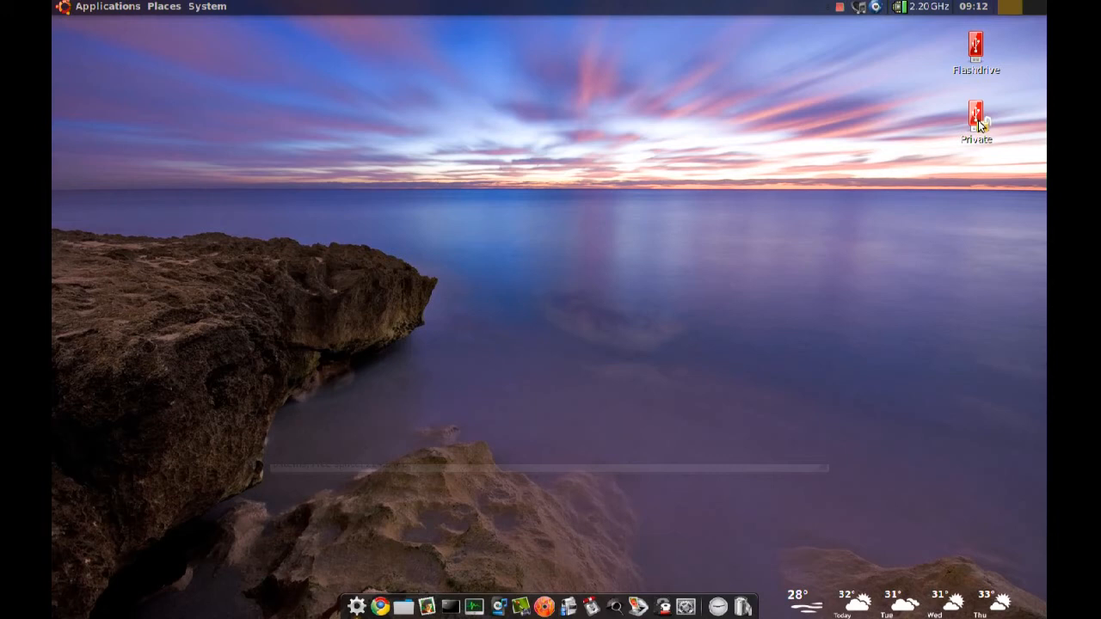
mouse_move(984, 141)
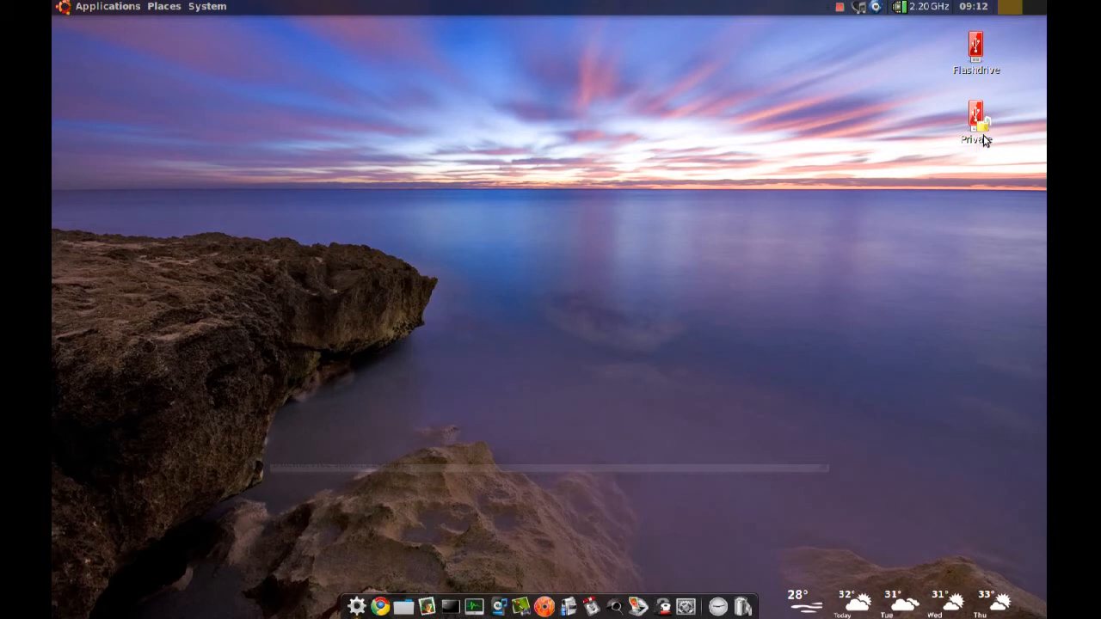